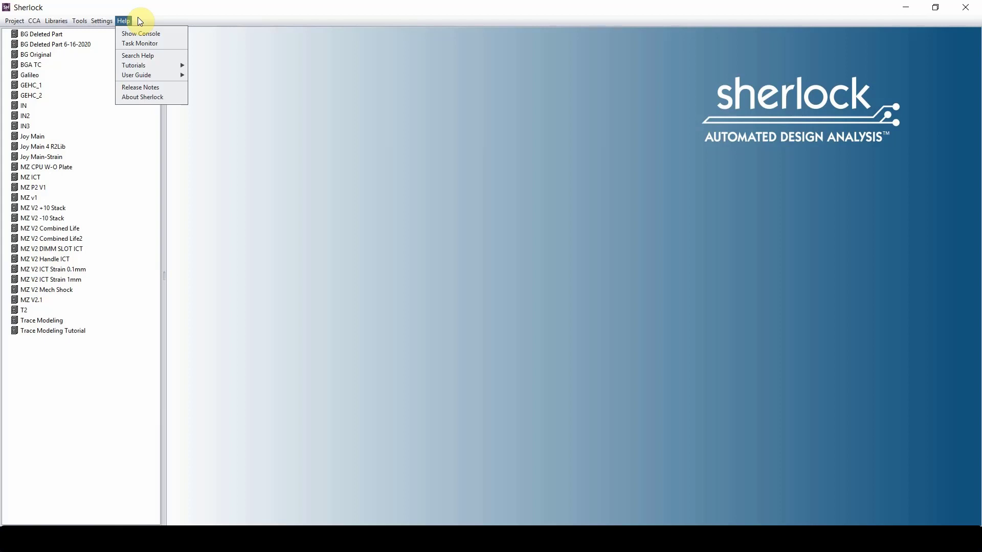
mouse_move(140, 34)
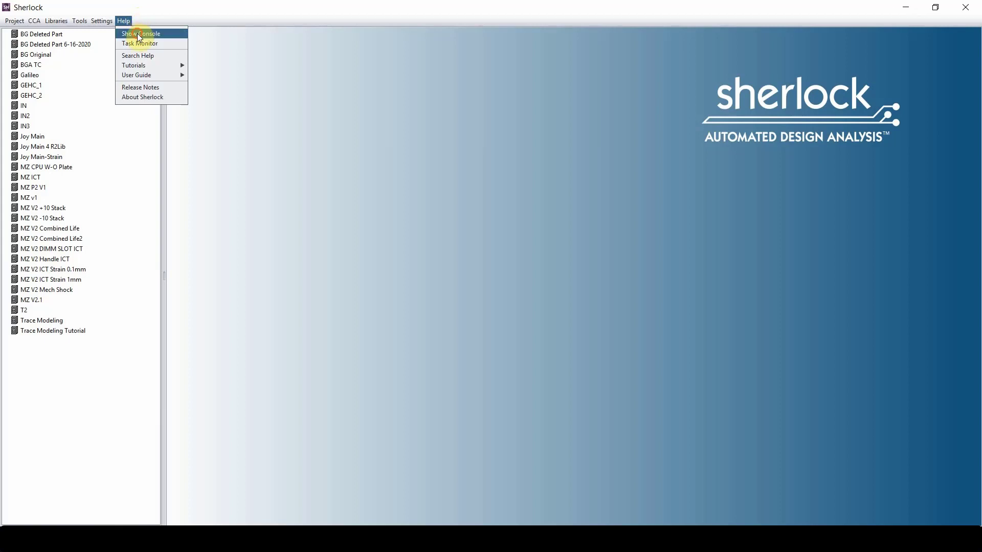
Step: View the client console log, then close the console
left_click(139, 34)
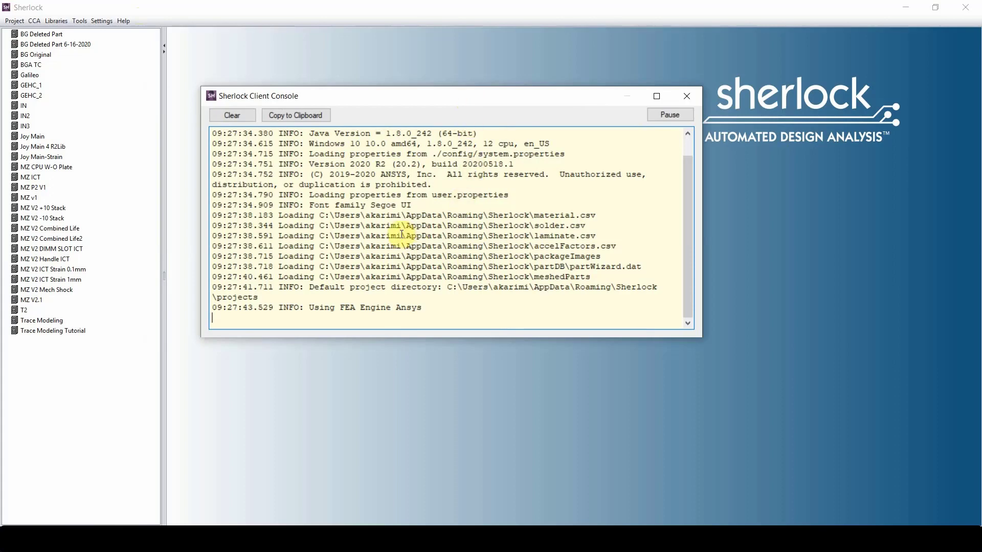
left_click(295, 115)
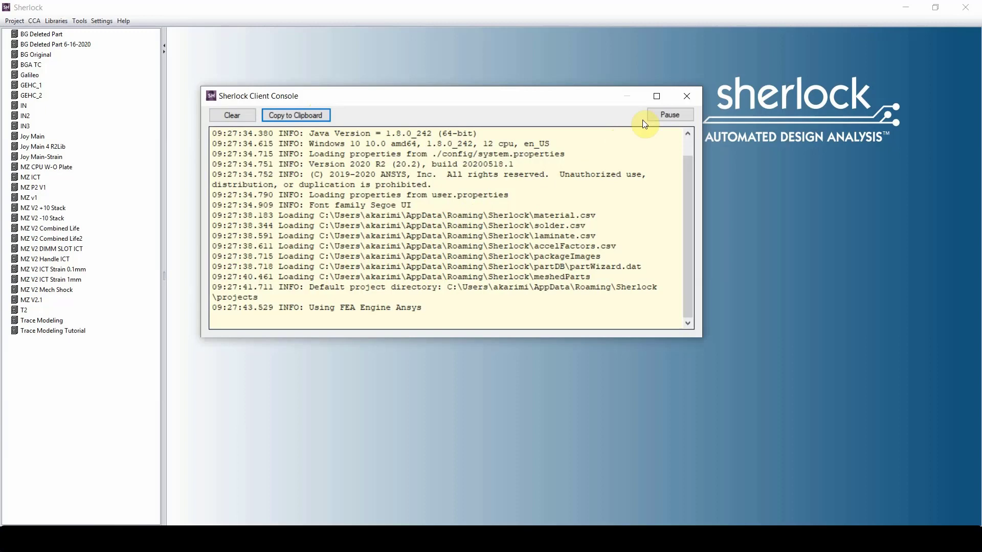
left_click(686, 96)
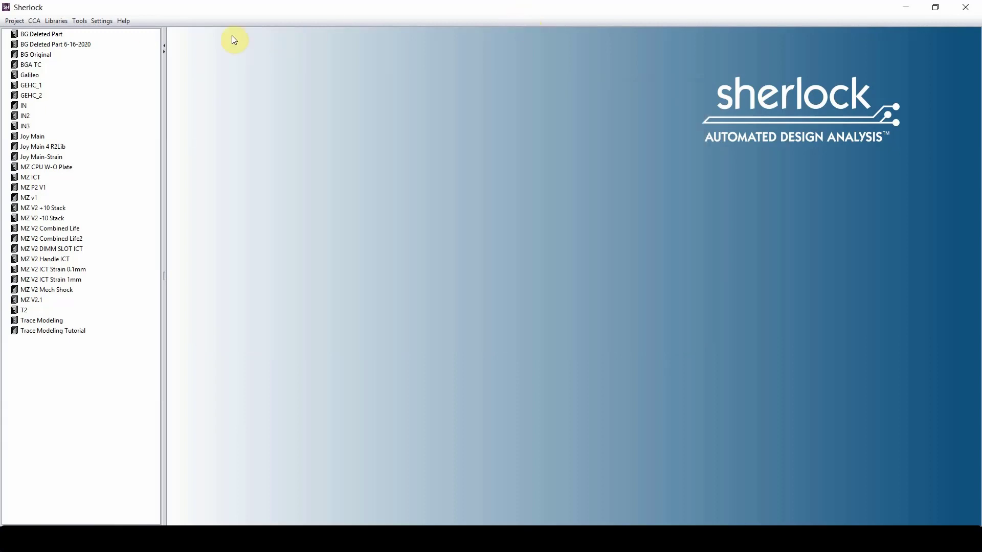
Step: Check and close the task monitor, then reopen Help to show Lessons 01–06
left_click(123, 21)
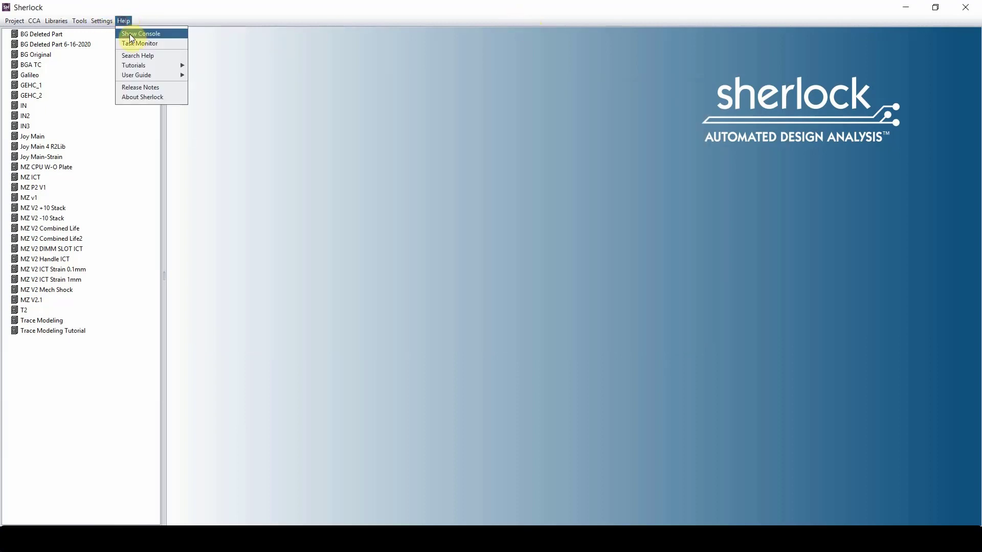
left_click(139, 43)
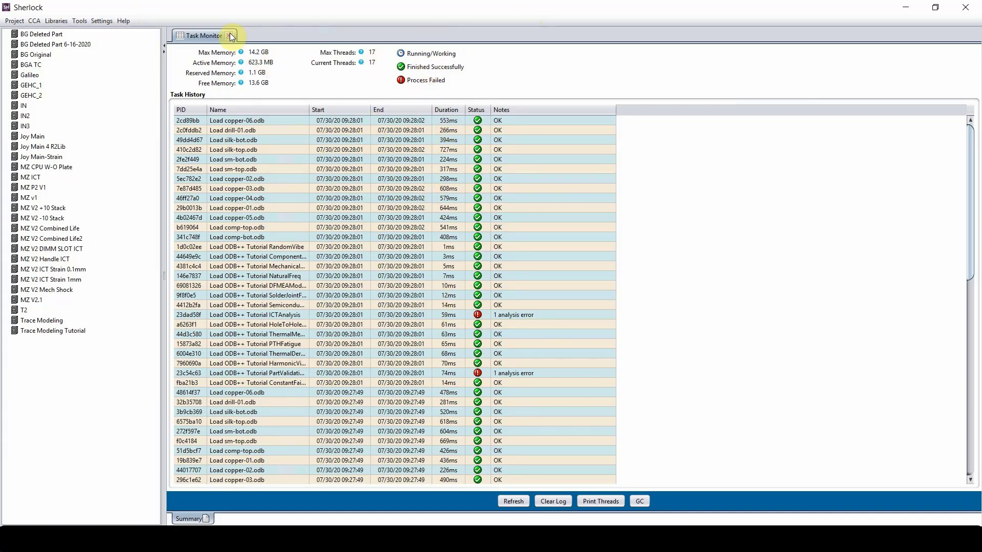
left_click(231, 36)
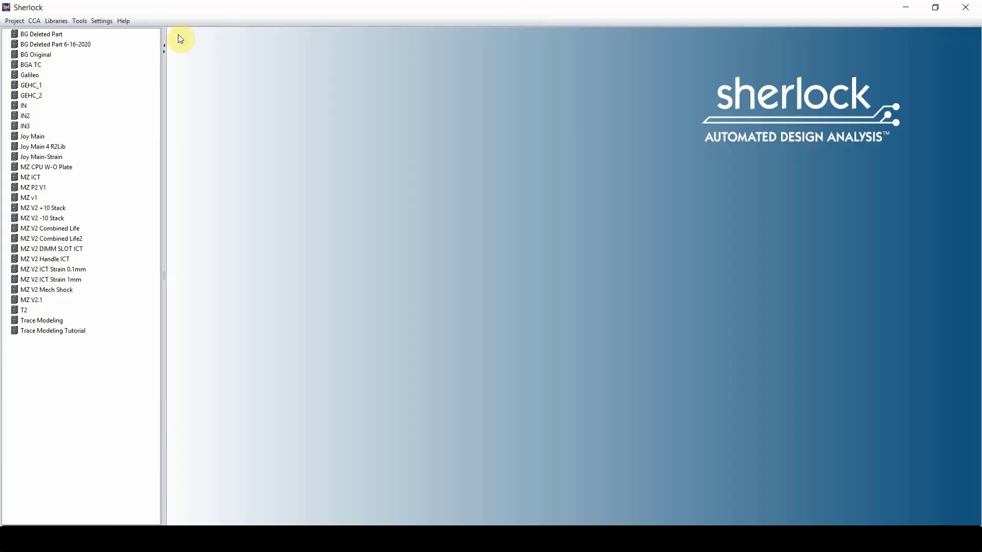
left_click(123, 20)
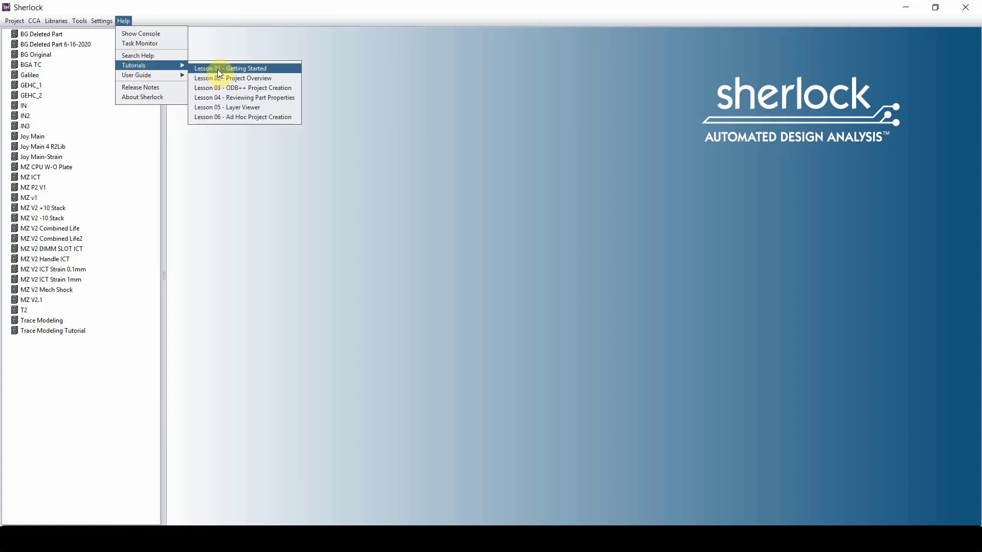
mouse_move(245, 117)
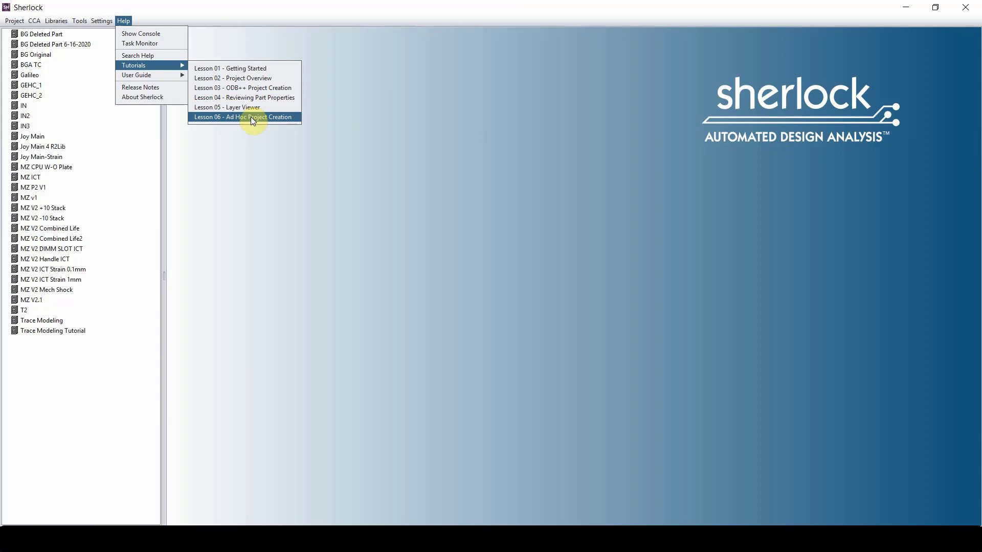
mouse_move(243, 68)
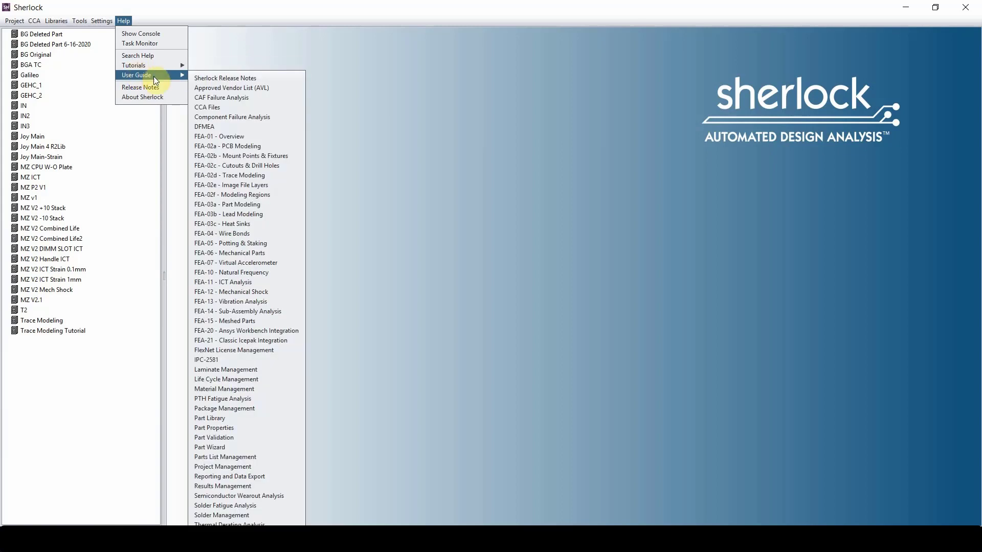
mouse_move(231, 88)
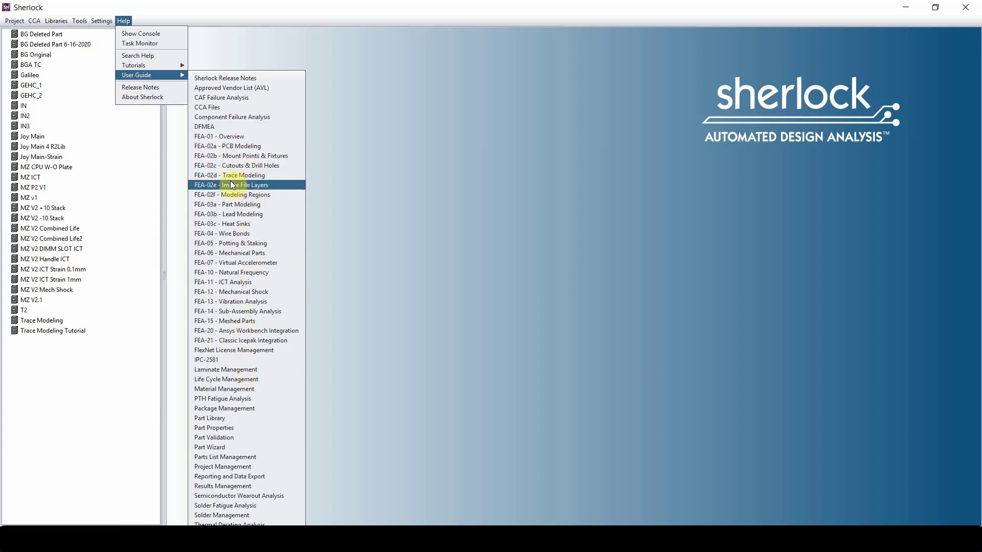
mouse_move(229, 223)
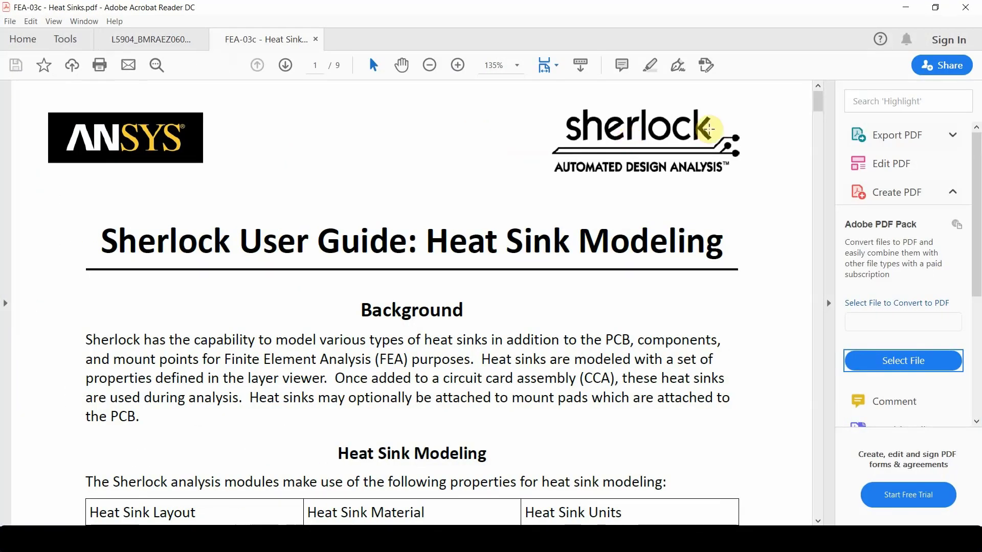
Step: Scroll through the FEA-03c Heat Sink Modeling user guide PDF
scroll("down", 3)
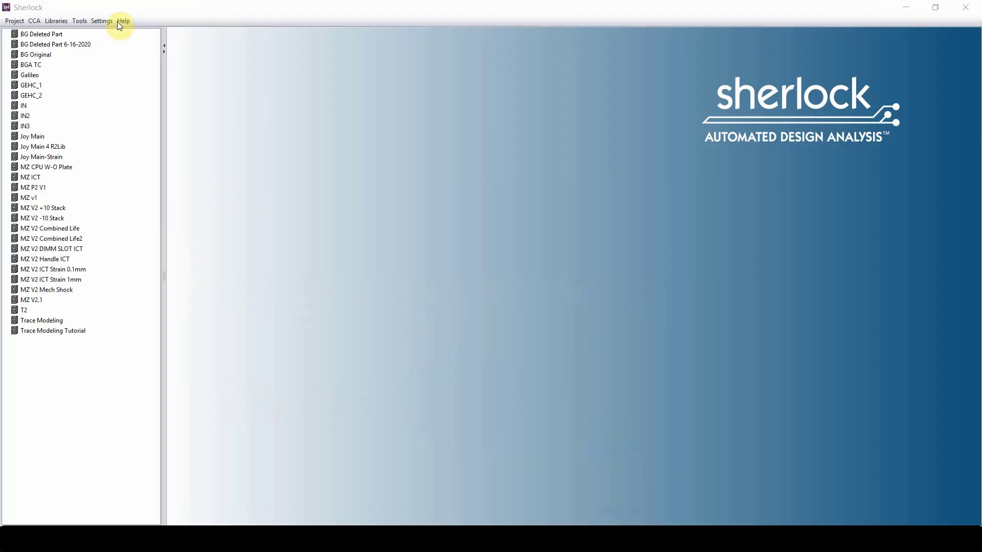
Step: Display About Sherlock: Release 2020 R2, version 20.2, build 20200518.1
left_click(123, 21)
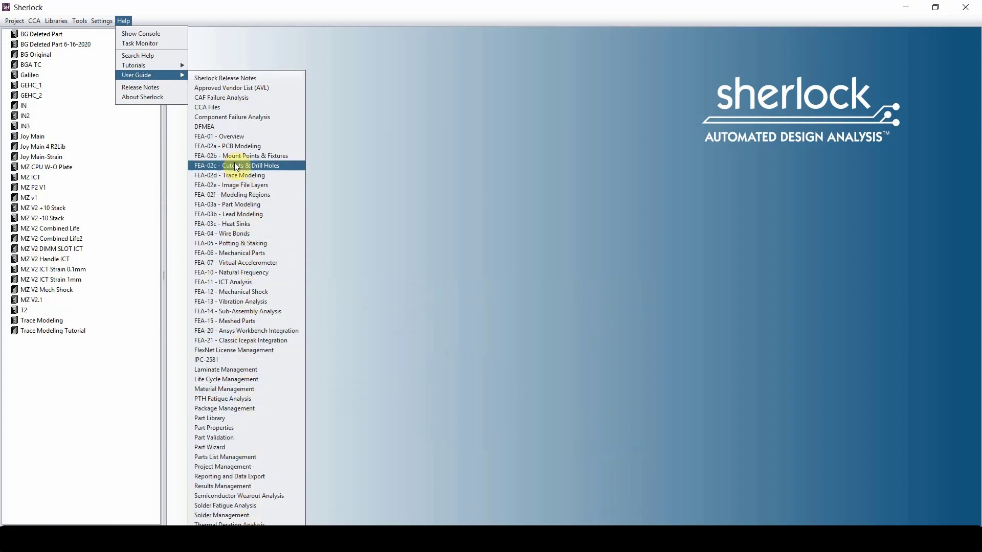
mouse_move(140, 87)
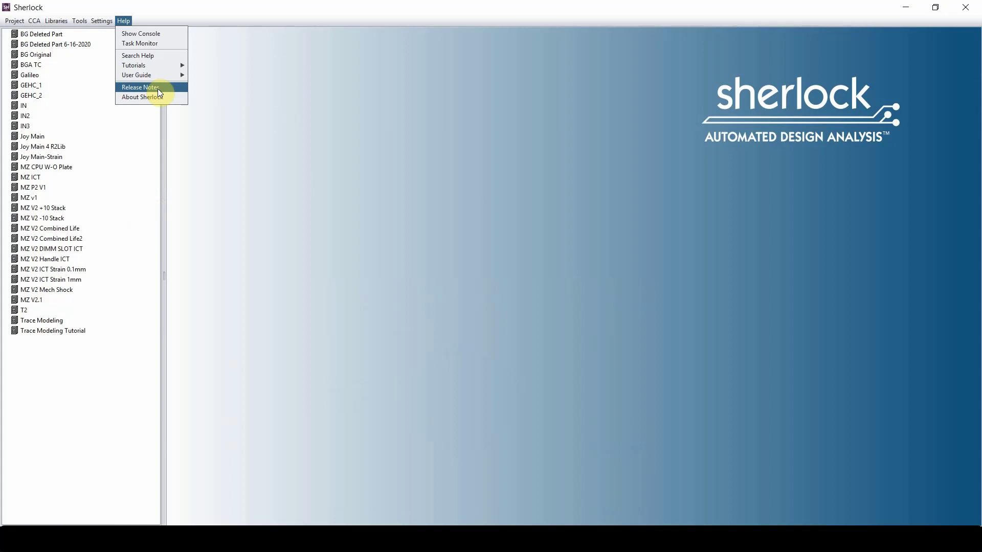
left_click(142, 98)
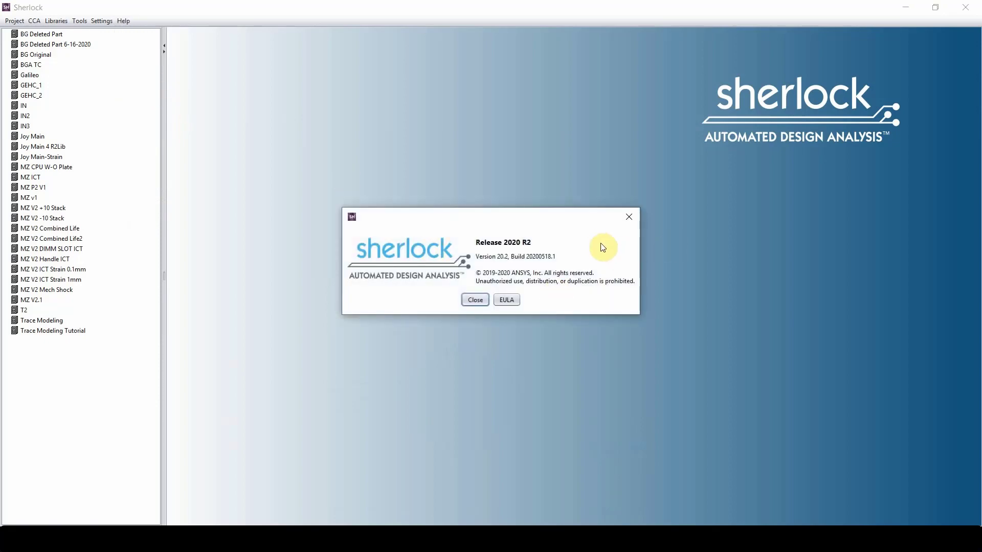